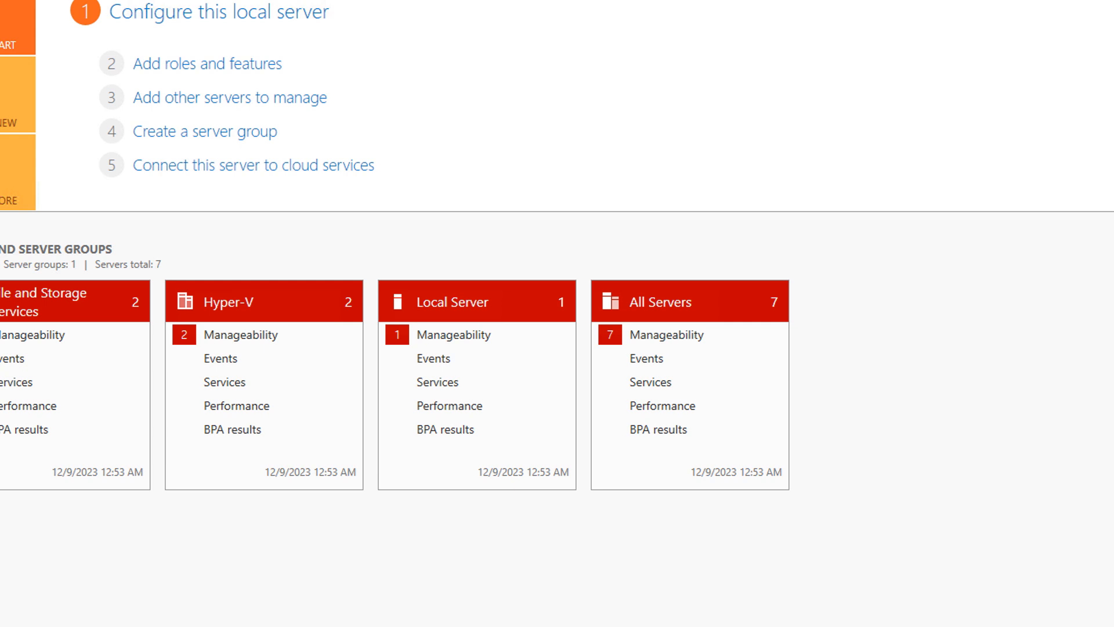
Start a new server group and add YT-Server2 and YT-Server1 from the server pool
click(204, 130)
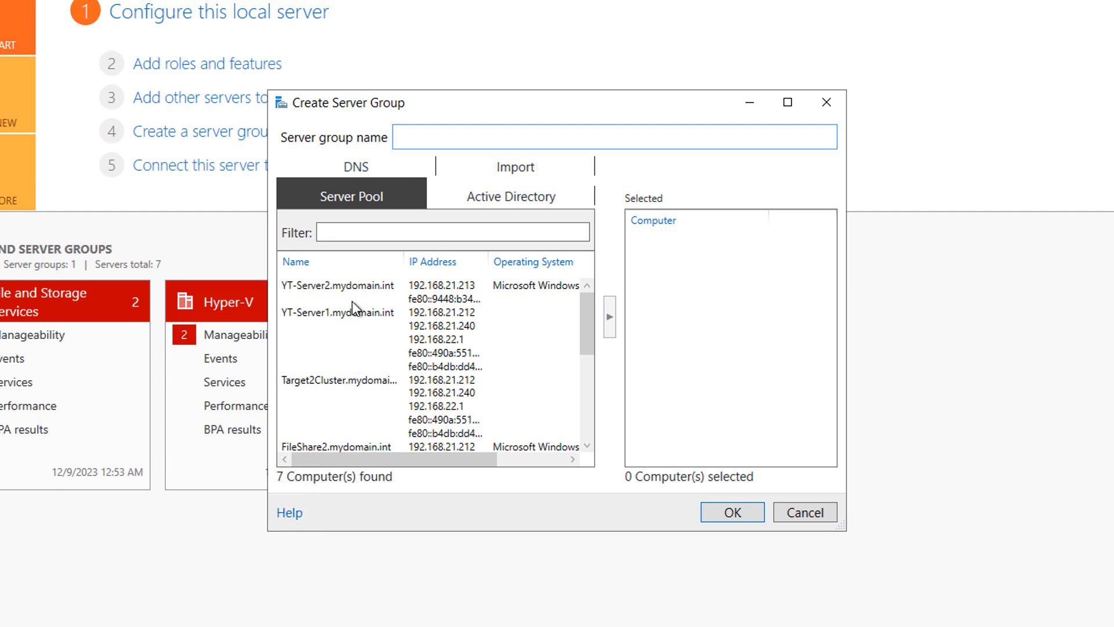
click(338, 291)
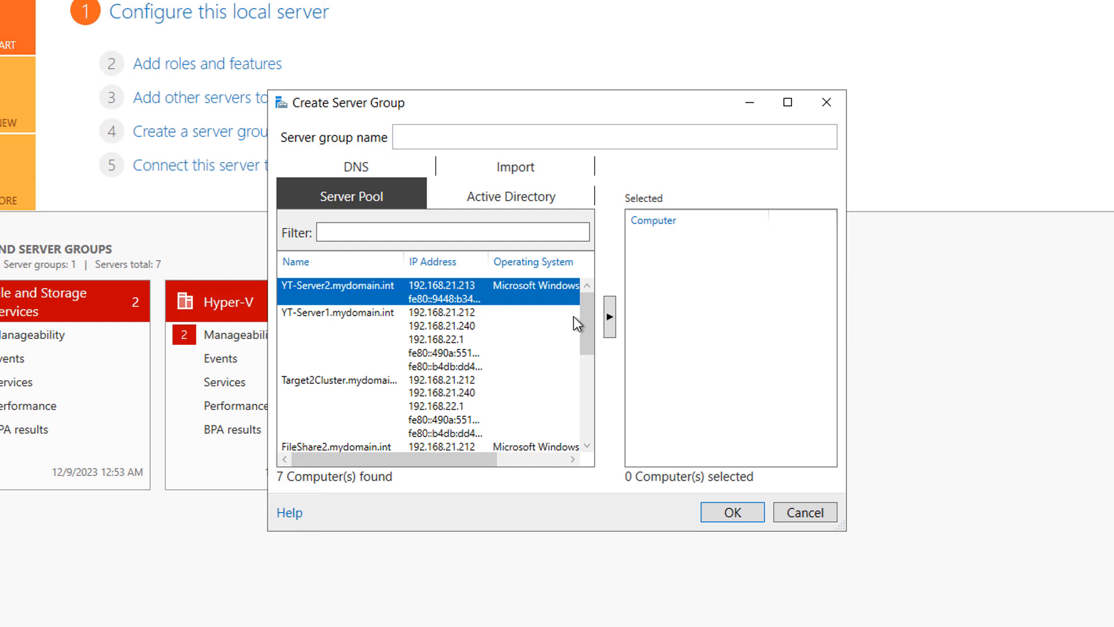
click(609, 316)
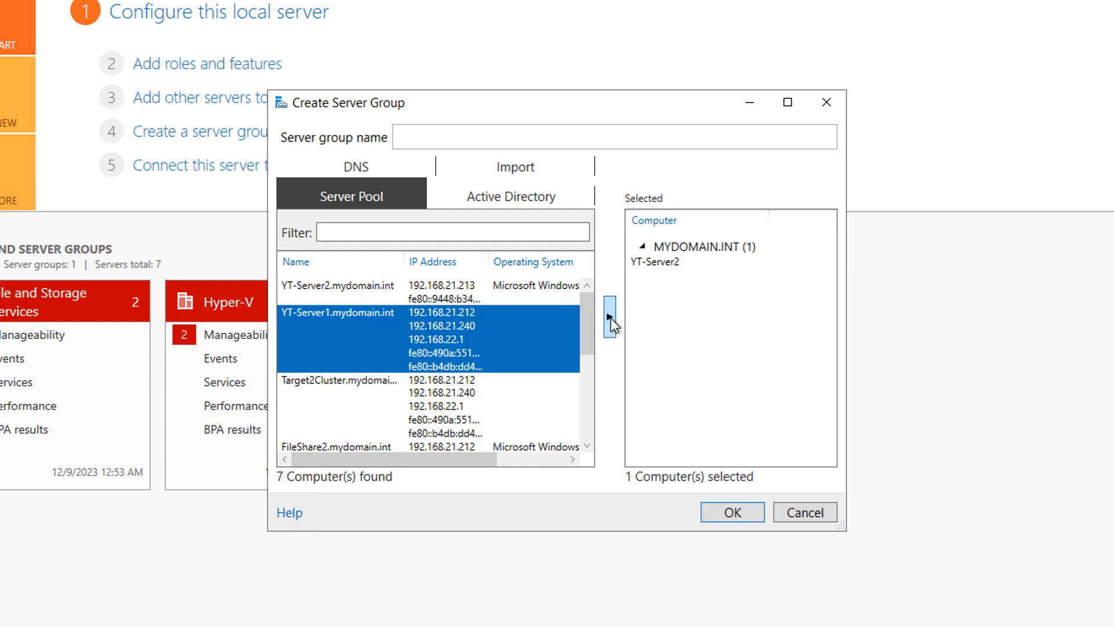
click(608, 316)
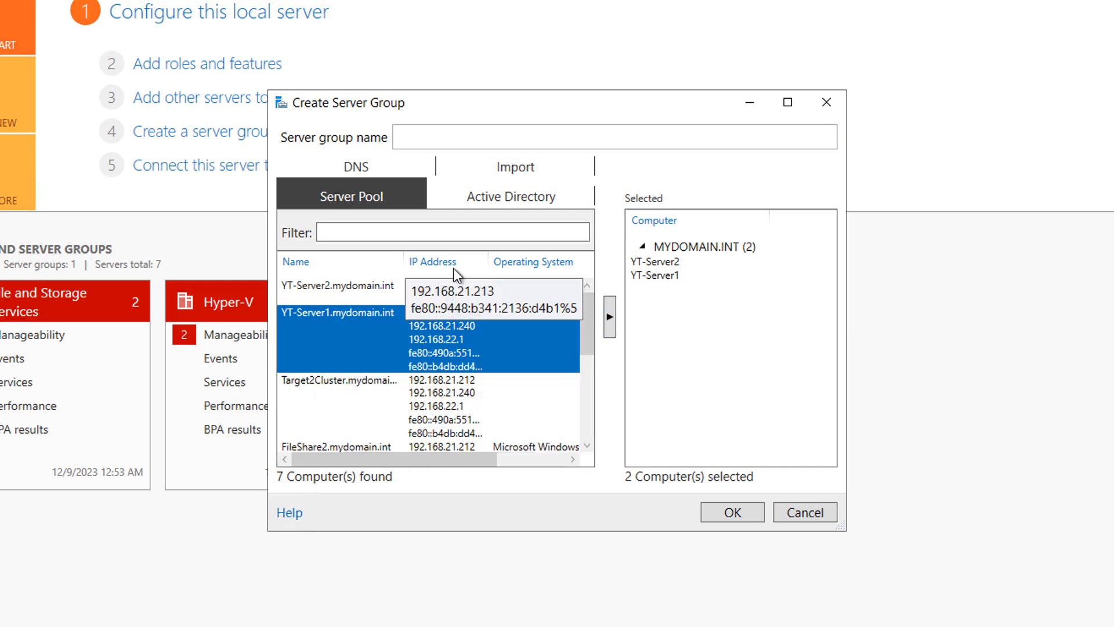
click(509, 196)
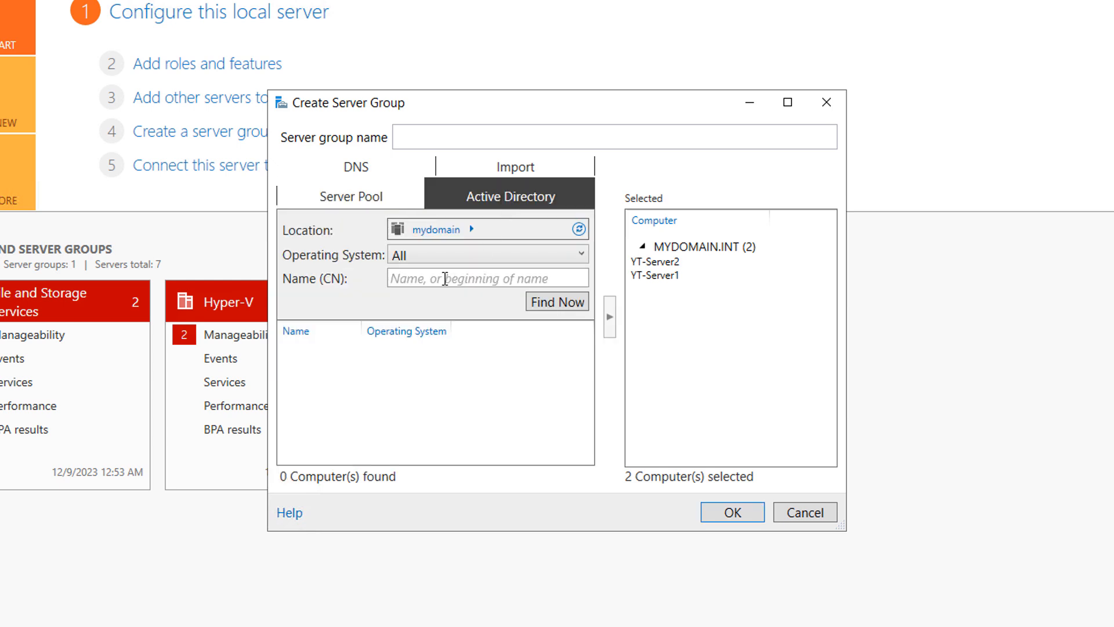
mouse_move(487, 438)
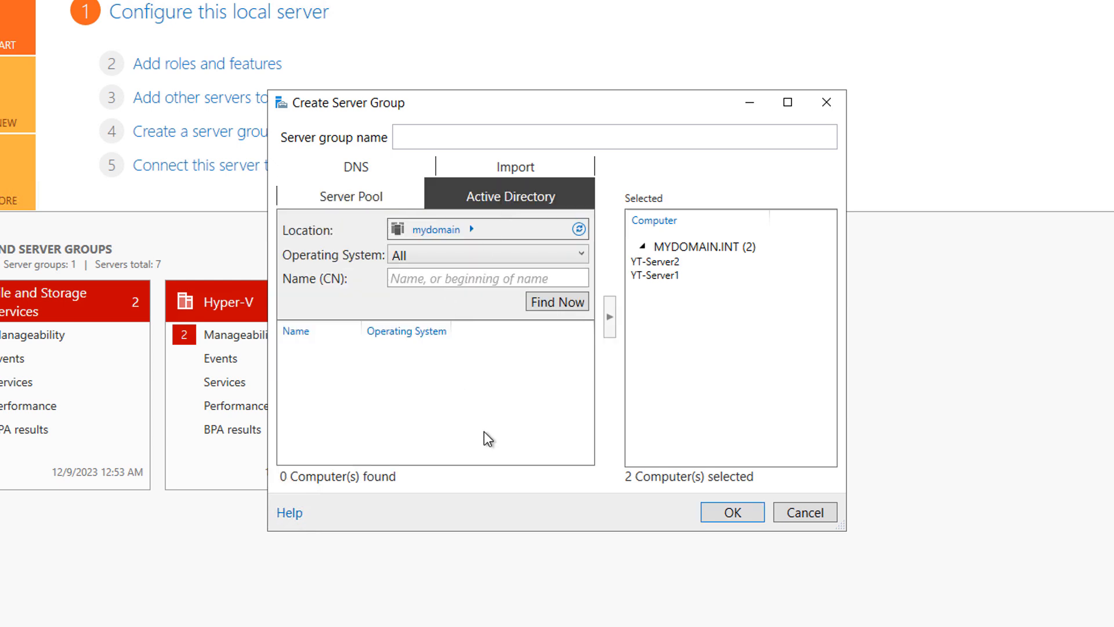
Search Active Directory for 'yt-st' and add YT-Storage as a group member
text(yt-)
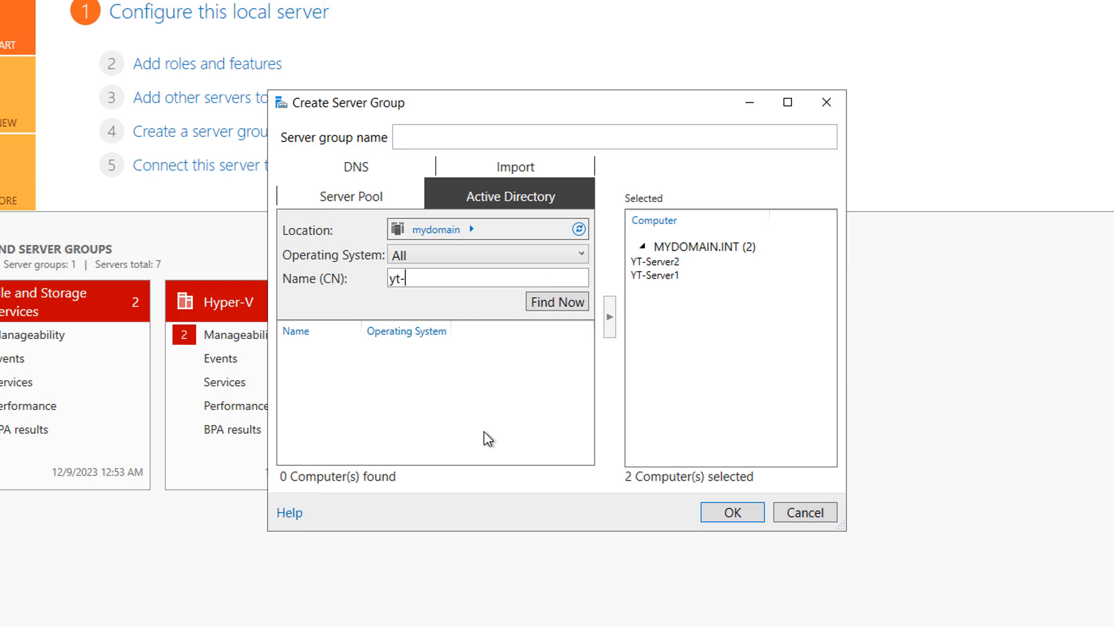
text(st)
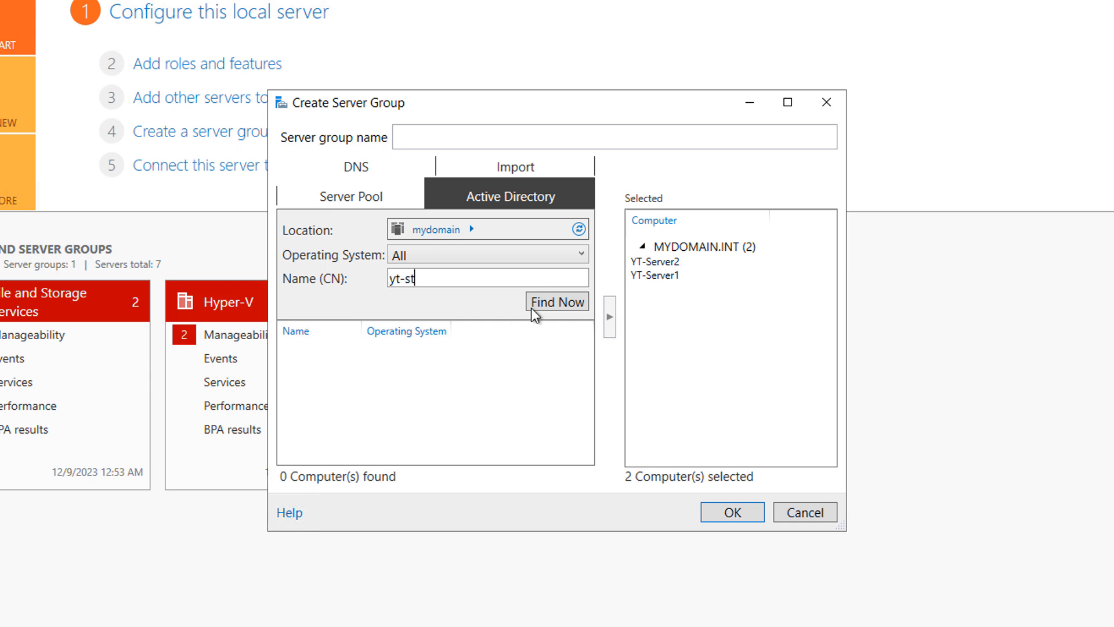
click(557, 302)
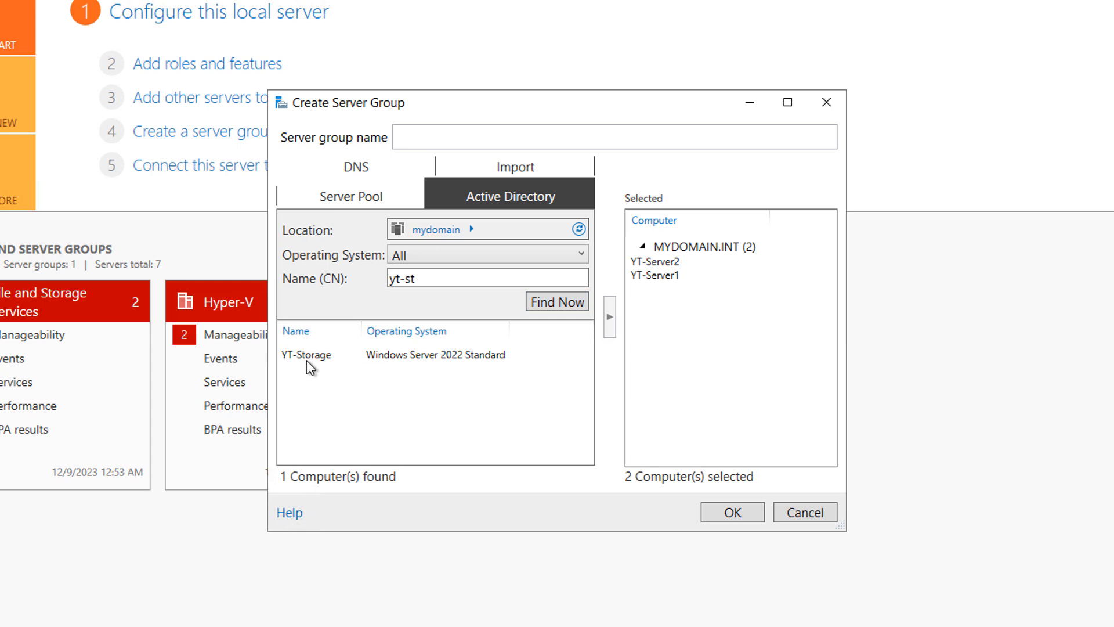
click(306, 354)
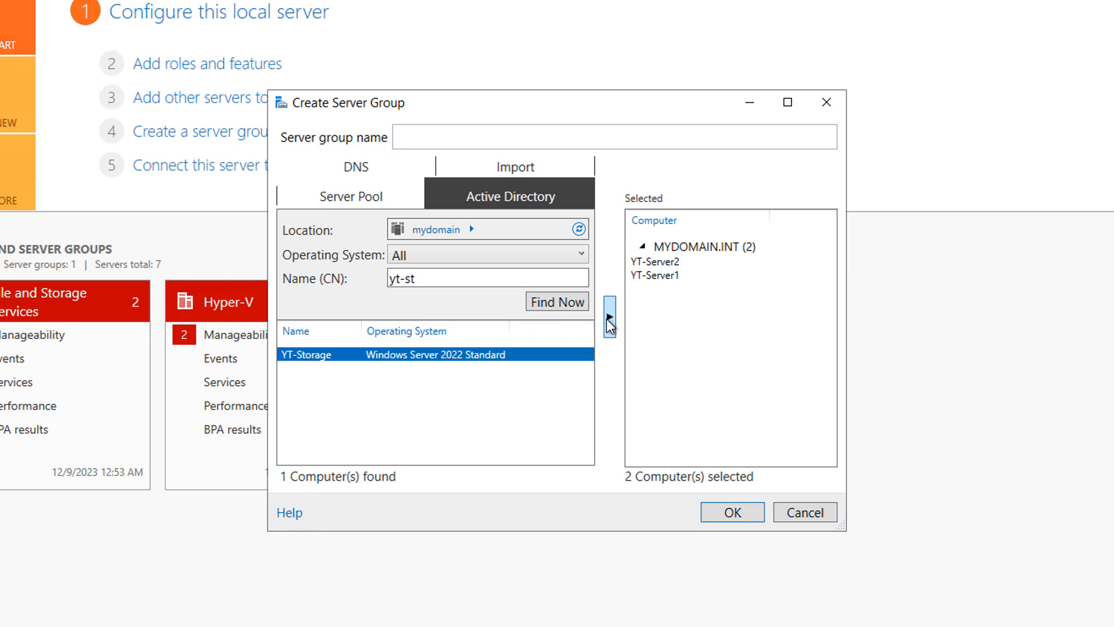
click(608, 301)
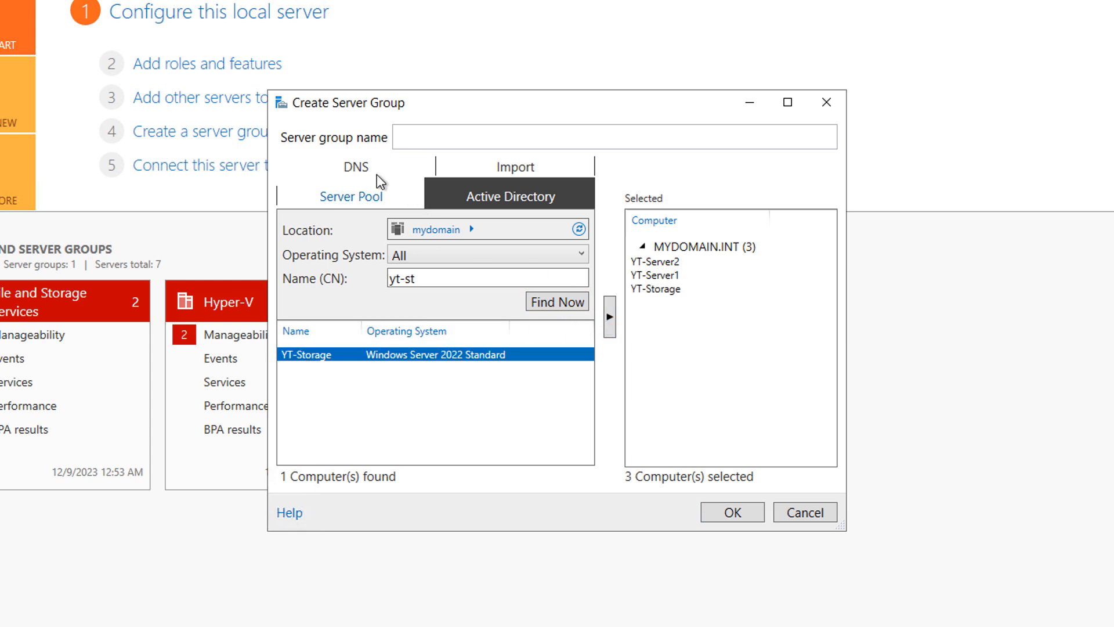
Run a DNS lookup for 192.168.21.210 to list YT-DC1.mydomain.int
click(355, 166)
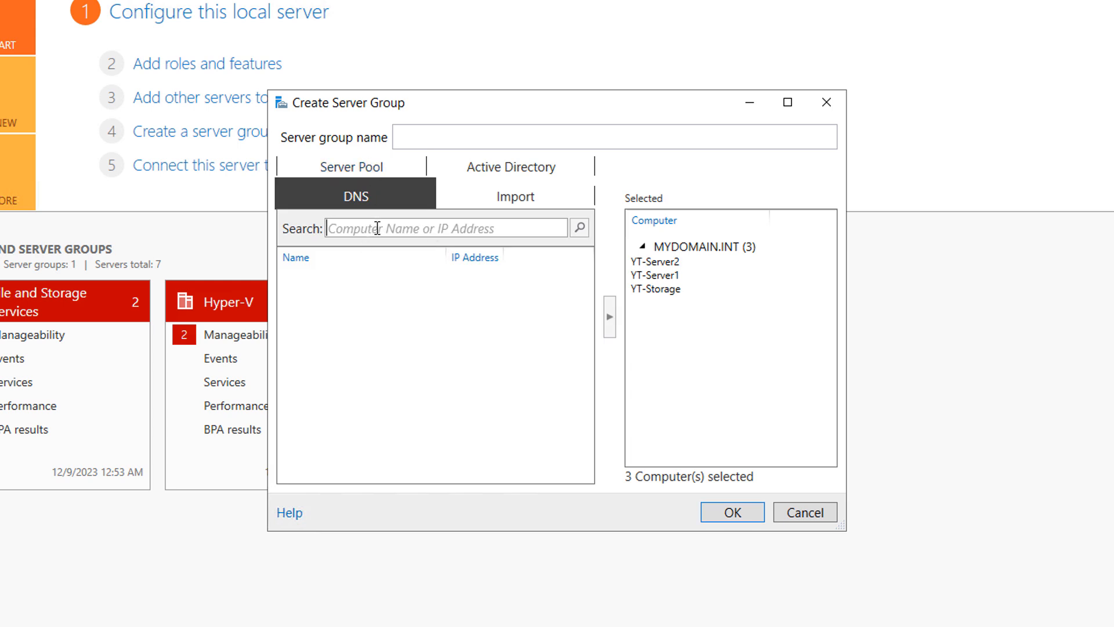
text(192.168.21.210)
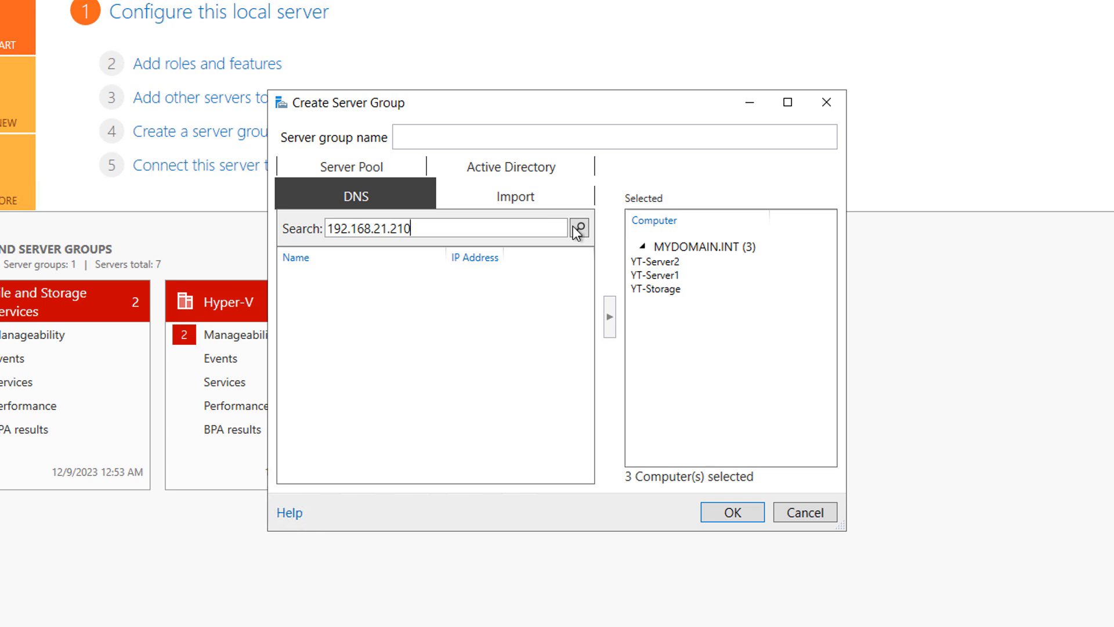
click(579, 228)
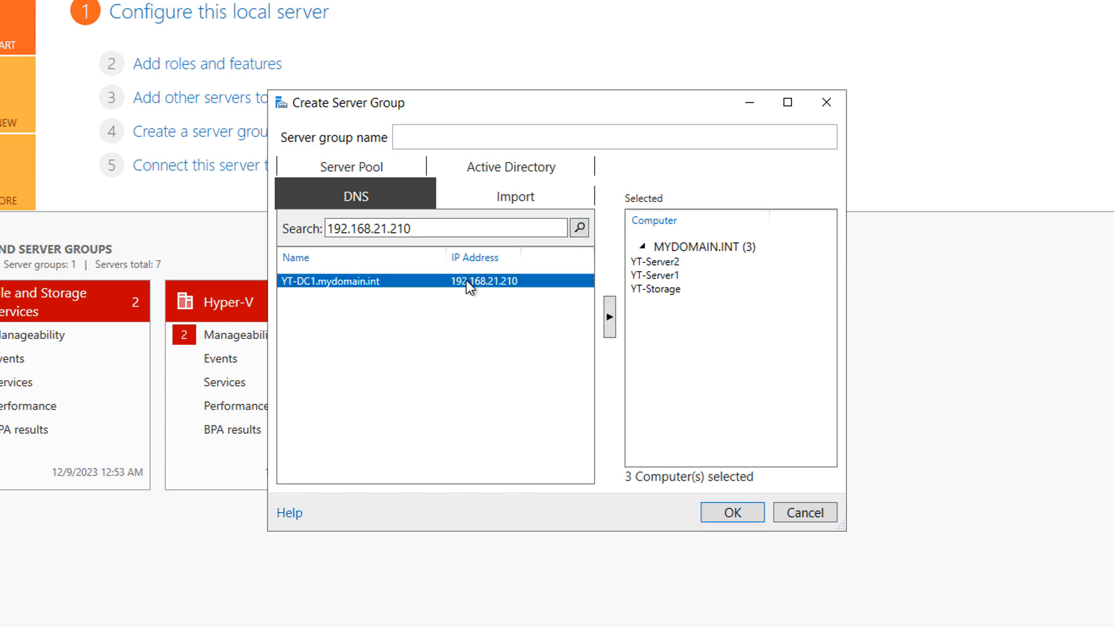
mouse_move(609, 318)
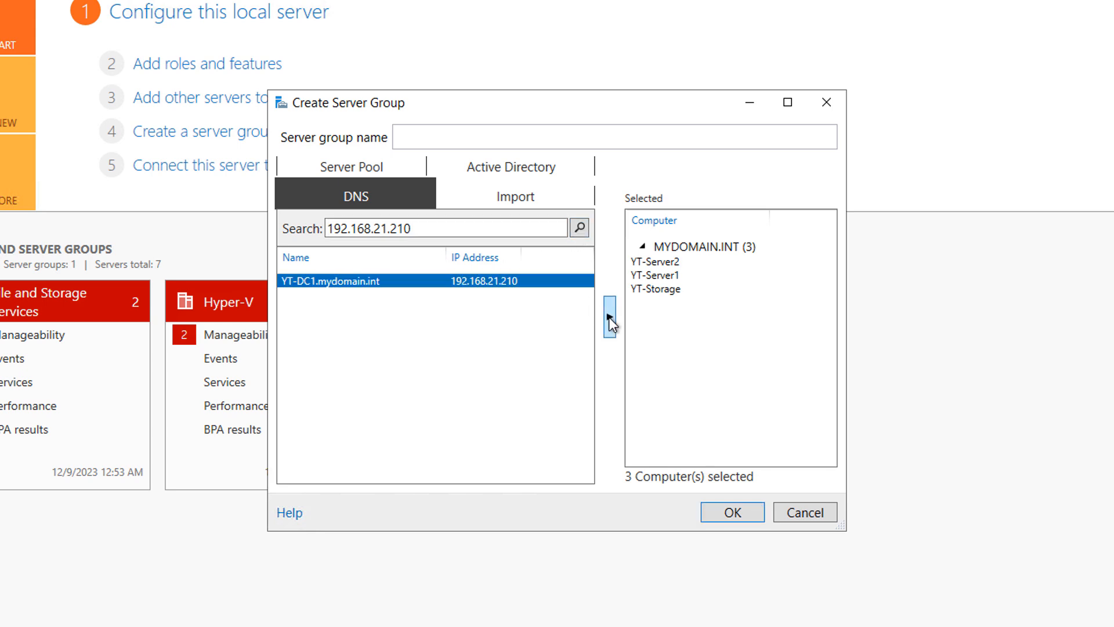
Add YT-DC1 as the fourth member, then cancel the server-list import file picker
click(609, 317)
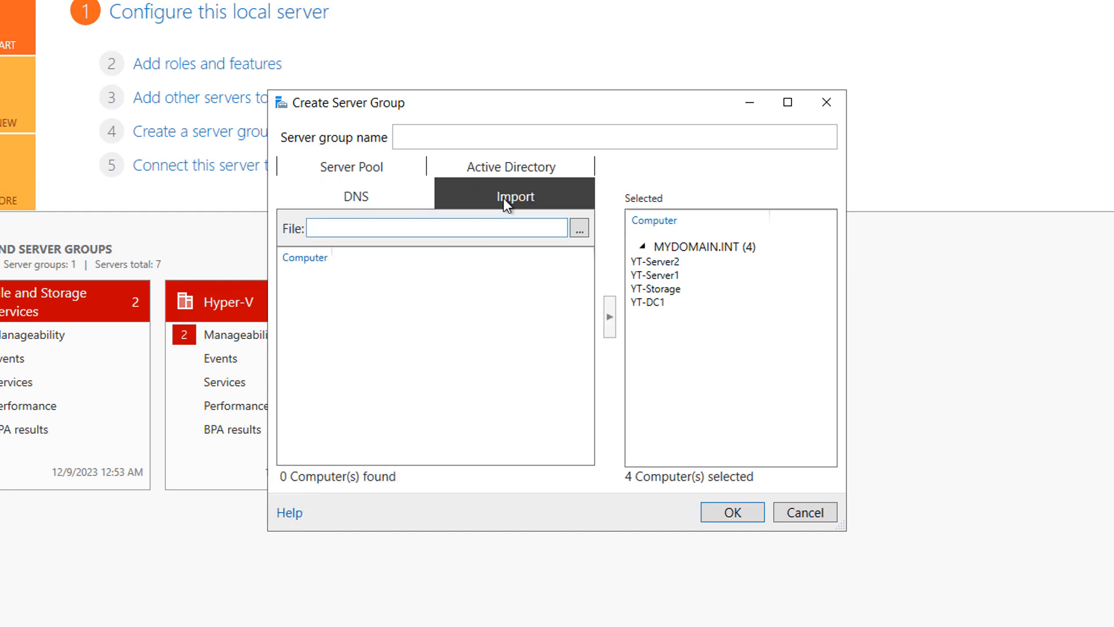
click(580, 228)
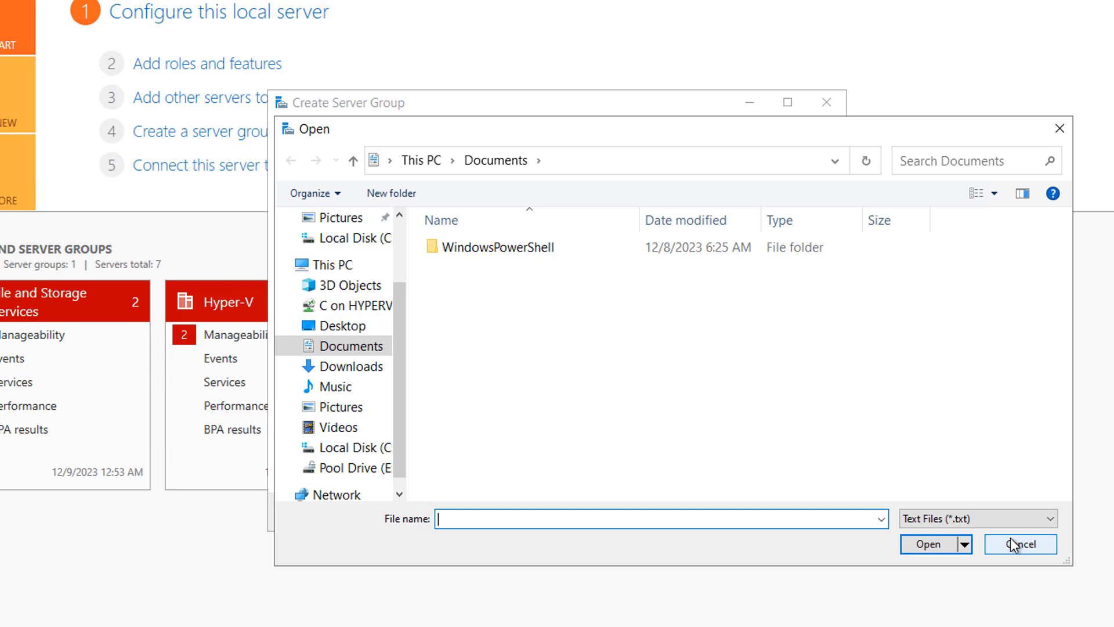
click(1019, 543)
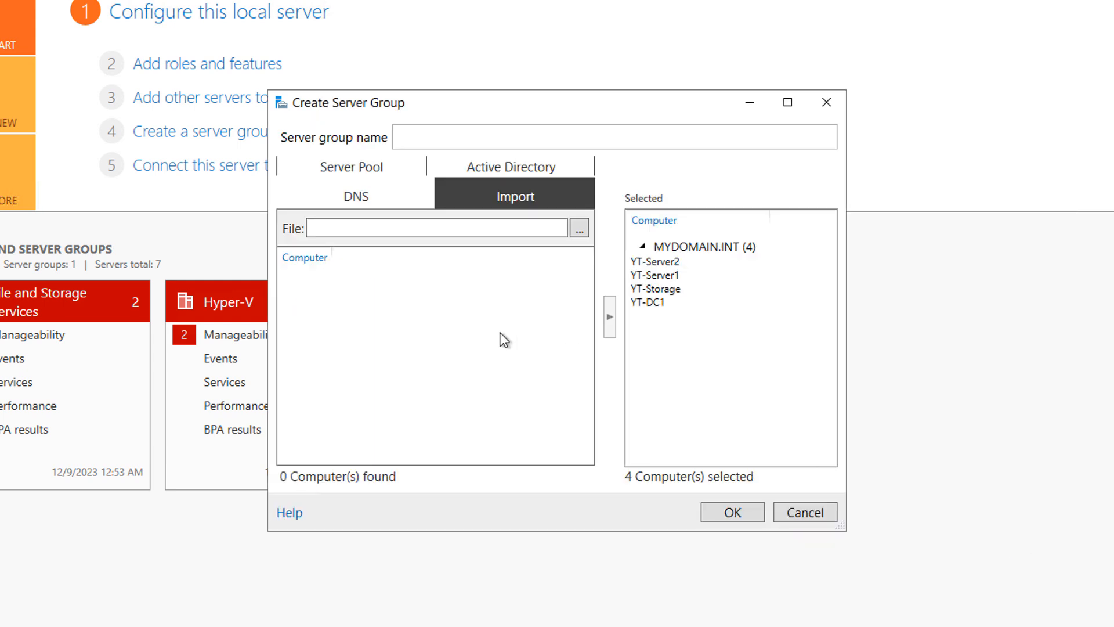
mouse_move(513, 311)
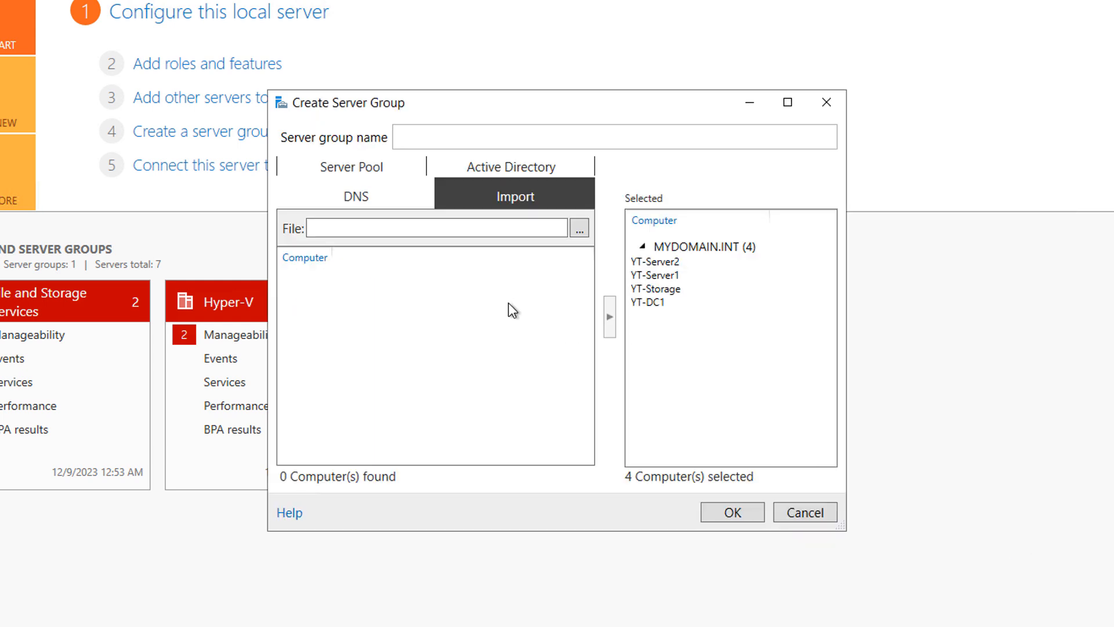
mouse_move(516, 344)
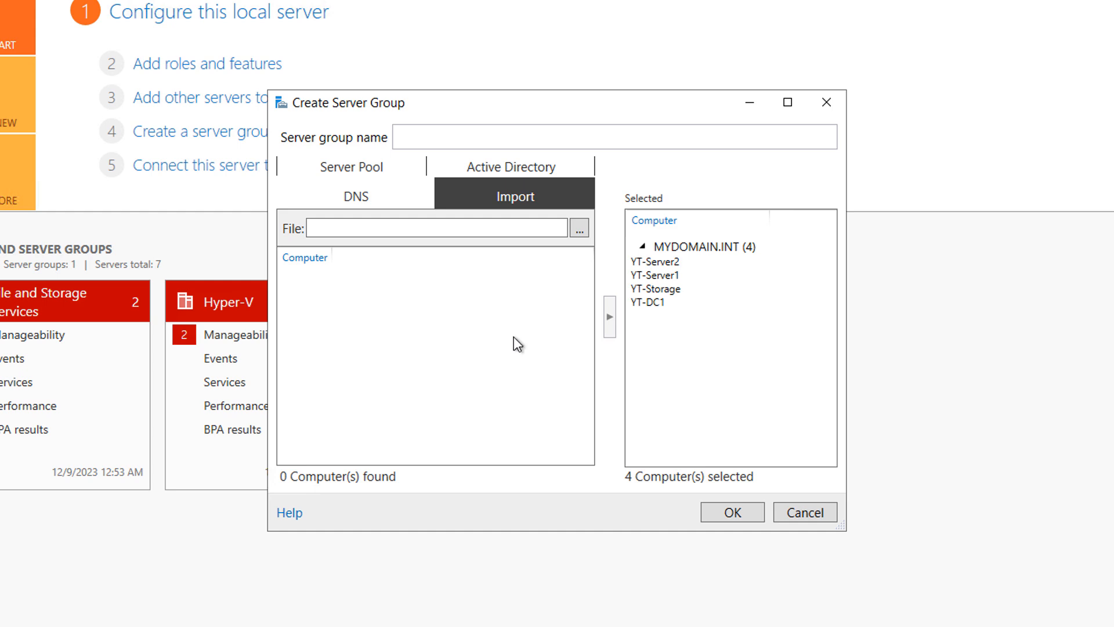
click(614, 136)
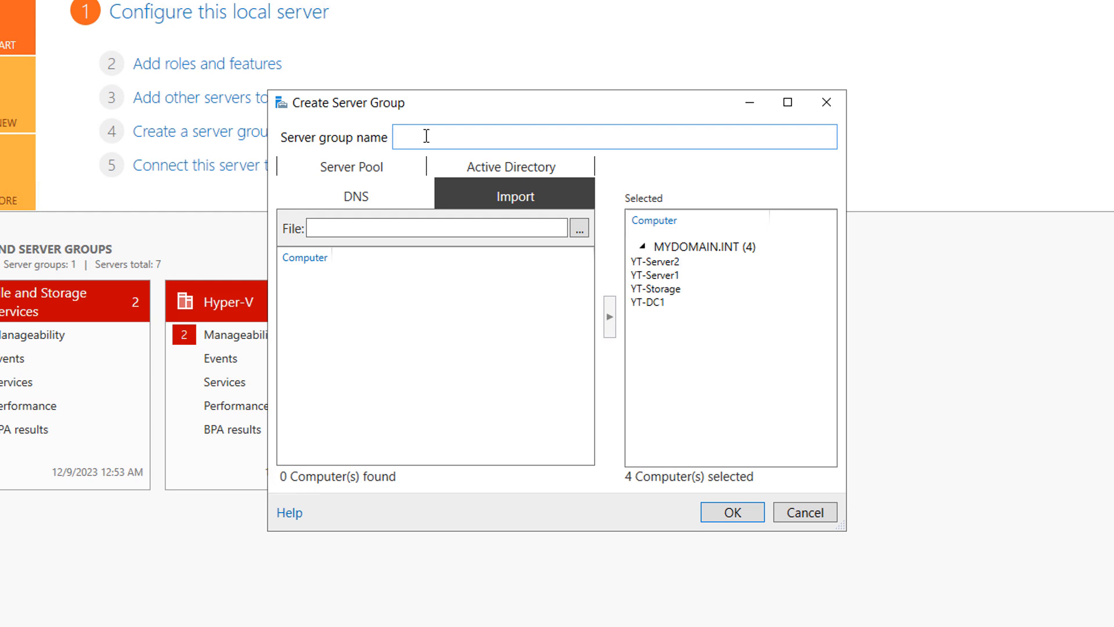
Name the group 'MyServers' and confirm its creation
text(MySer)
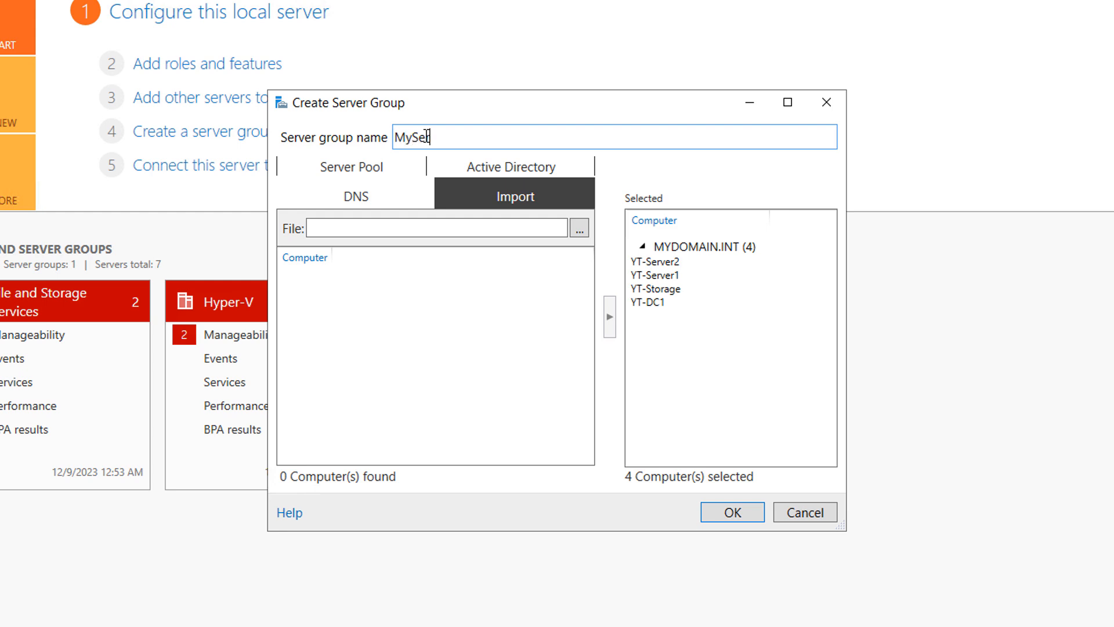
text(rvers)
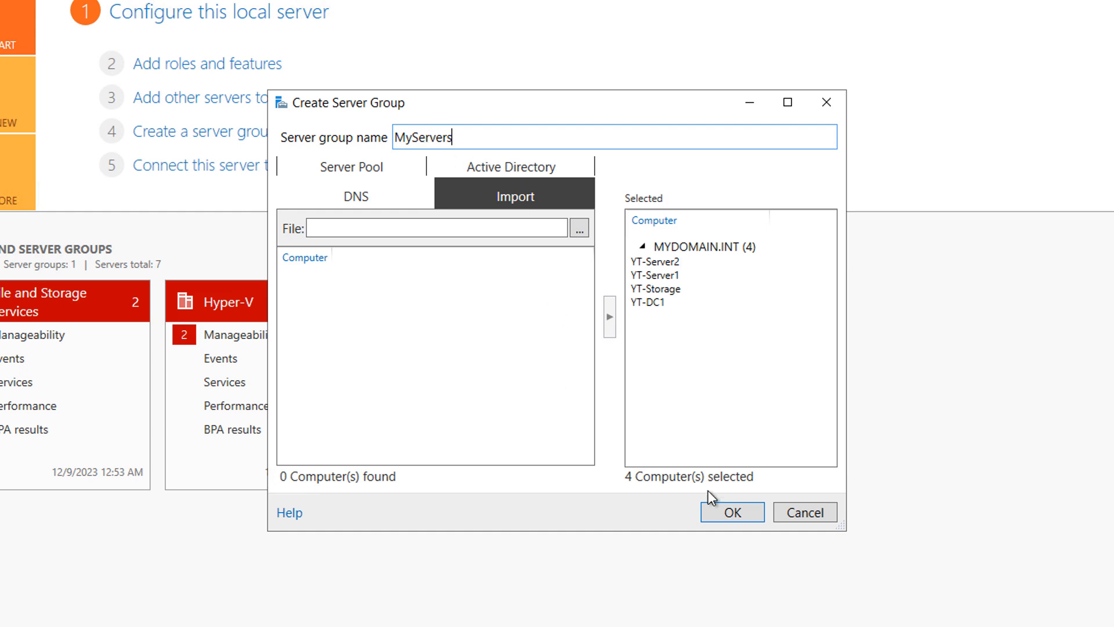
click(732, 512)
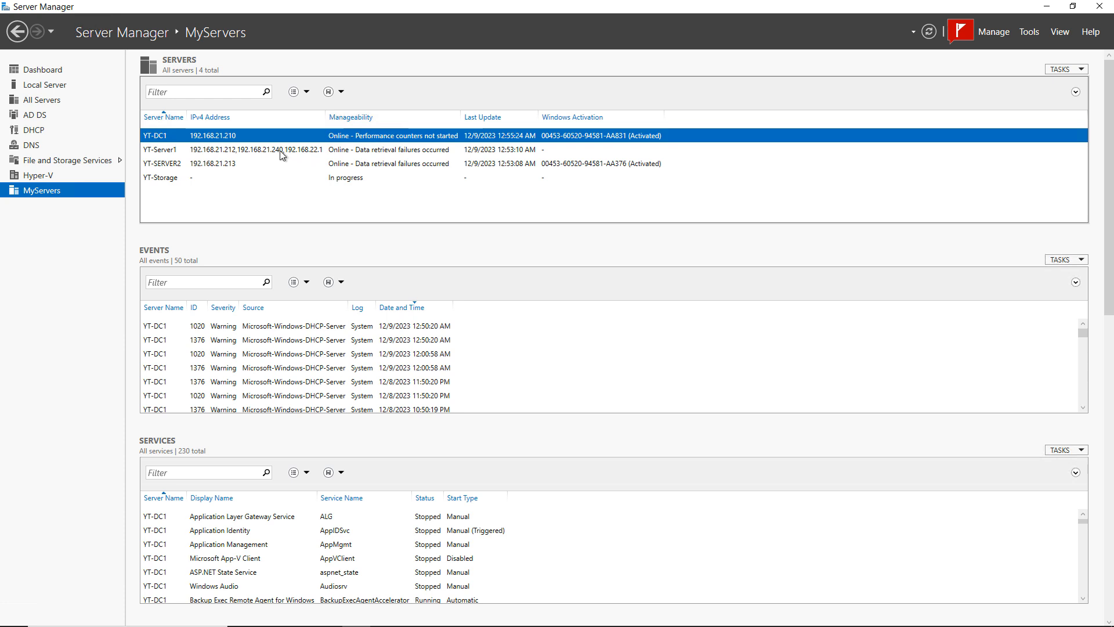
Refresh the MyServers server list from YT-DC1's context menu
right_click(212, 135)
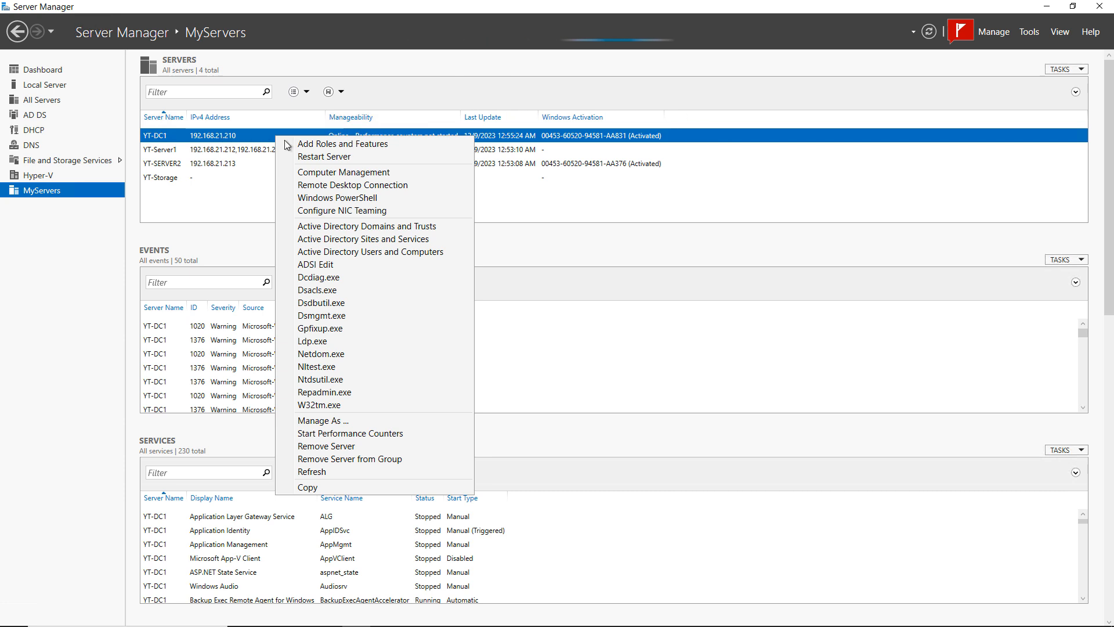
mouse_move(353, 226)
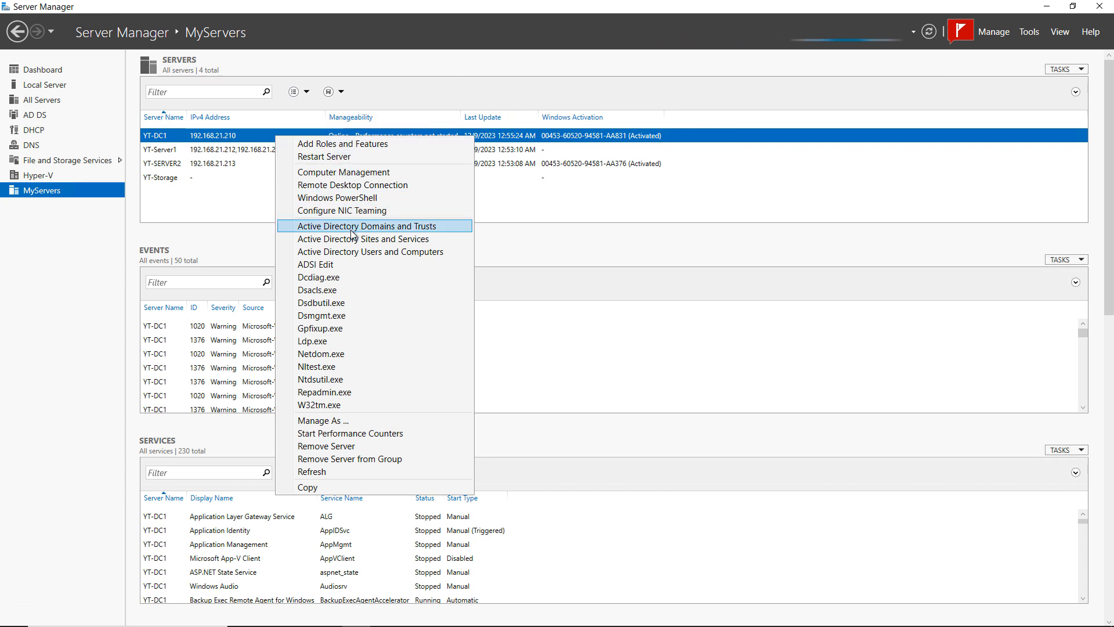
mouse_move(345, 302)
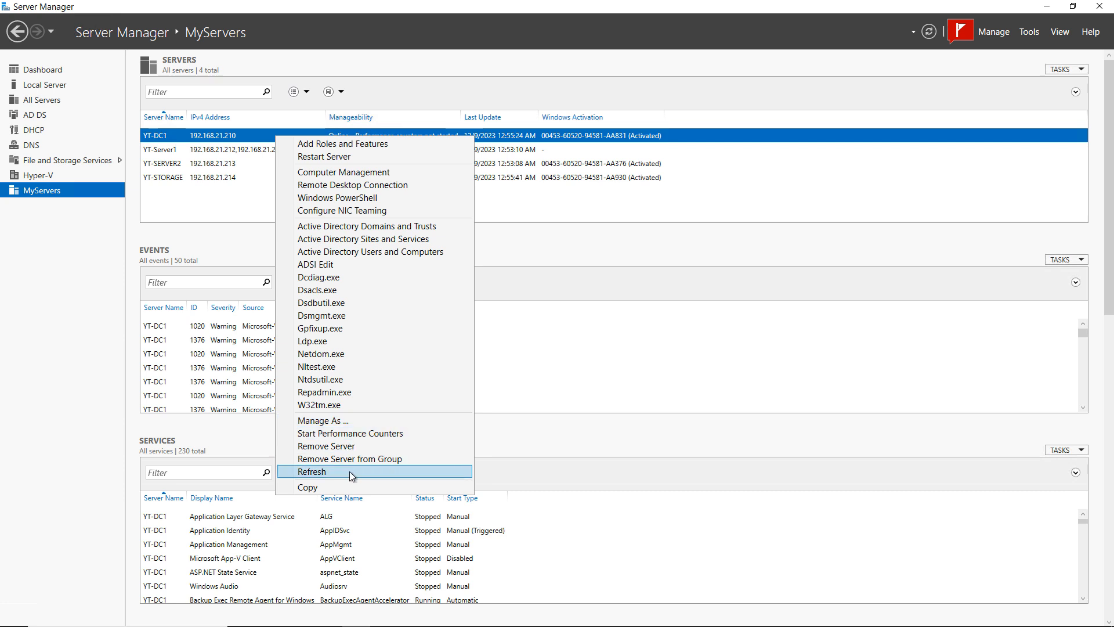
click(312, 472)
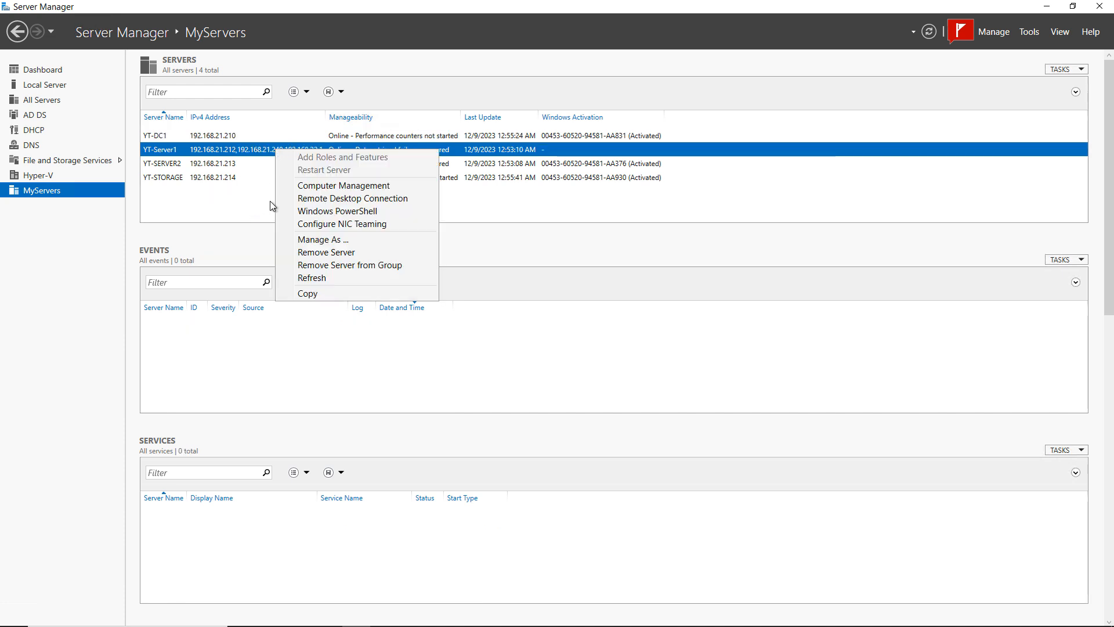
mouse_move(354, 265)
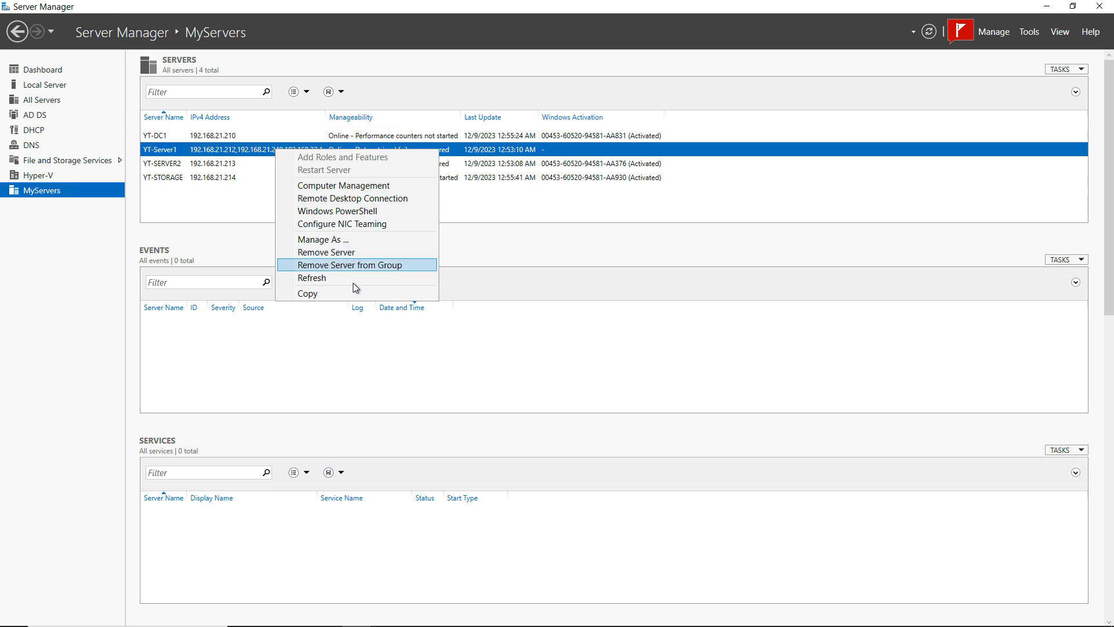
mouse_move(348, 280)
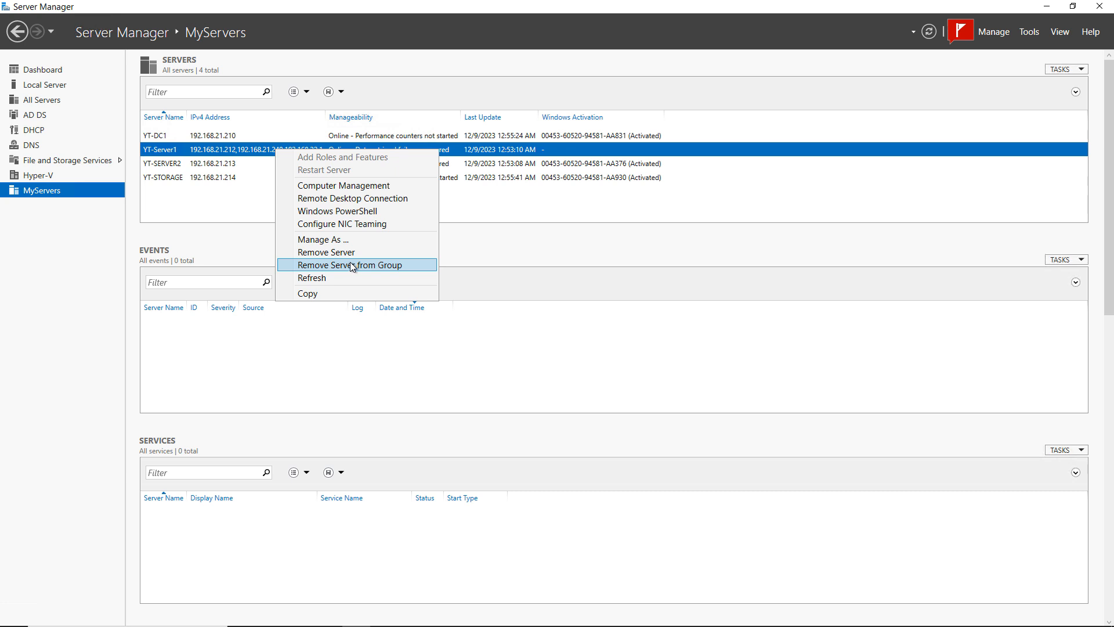
mouse_move(358, 216)
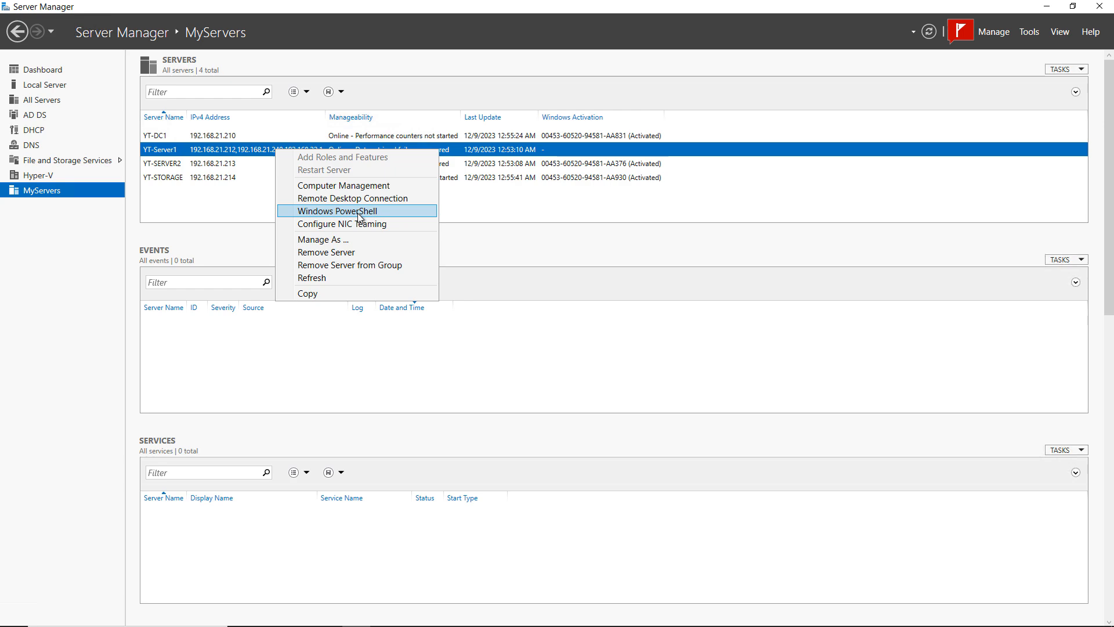
Open a remote PowerShell session on YT-Server1 and run ipconfig /all
click(340, 212)
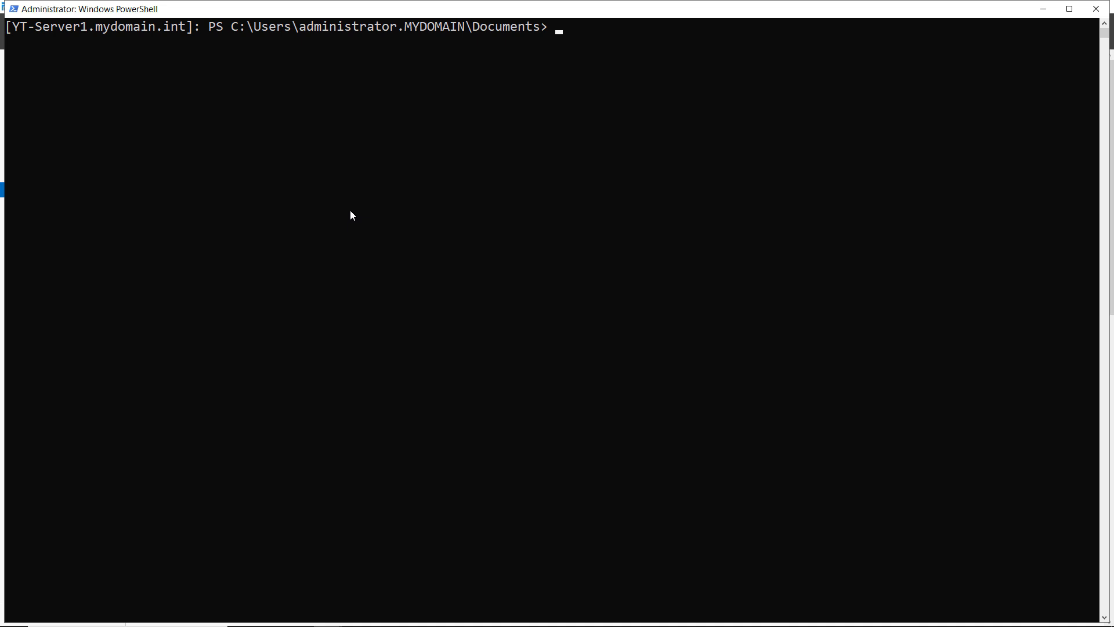
mouse_move(16, 37)
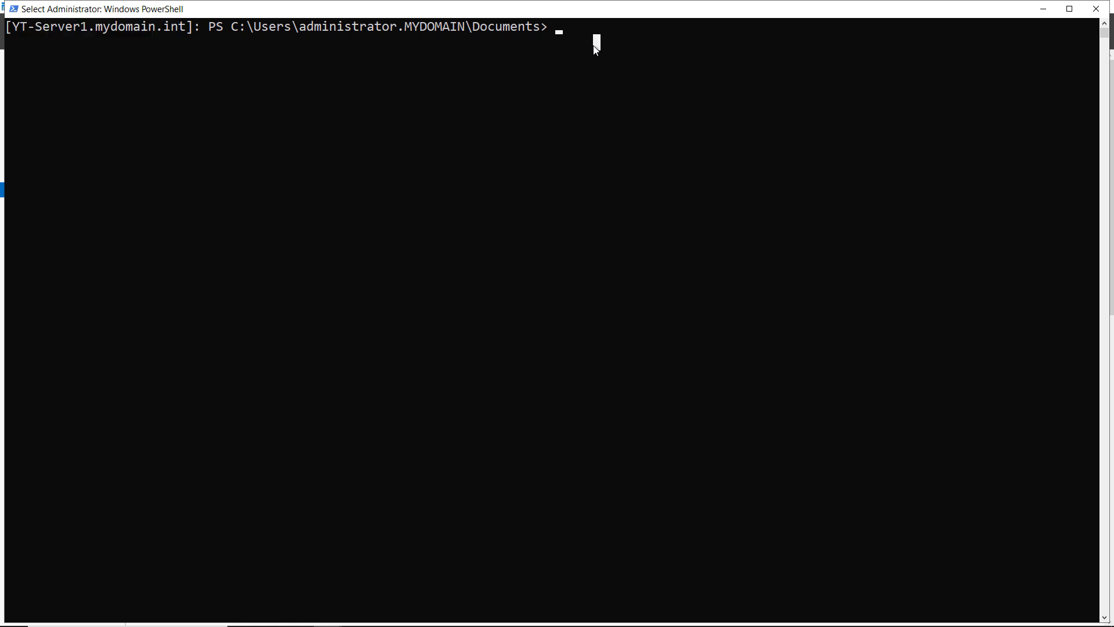
text(ipconfig /all)
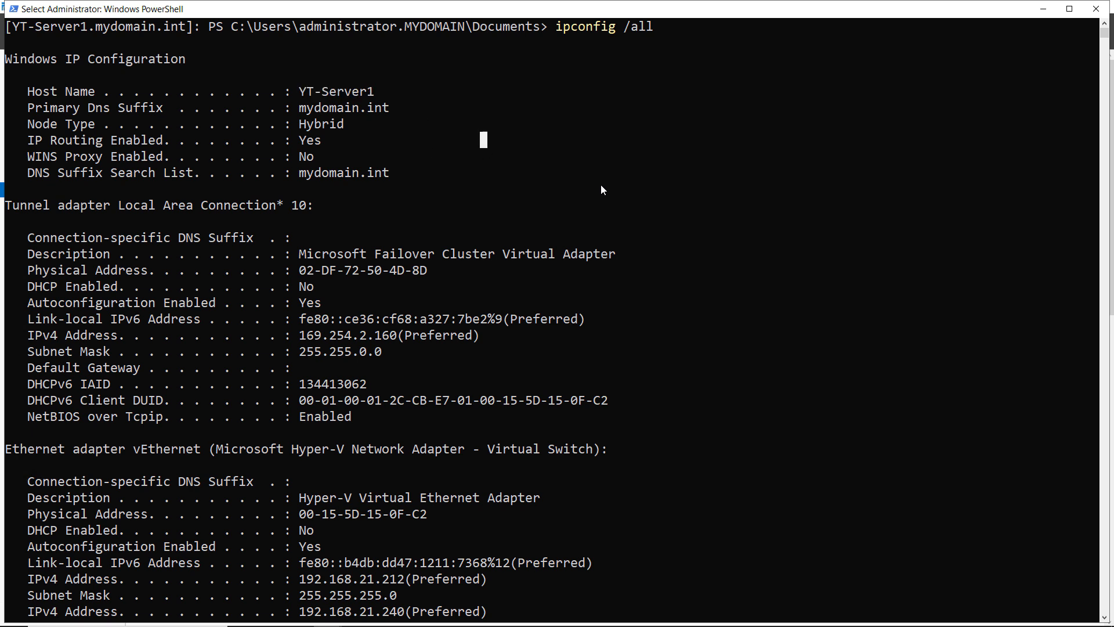
mouse_move(1076, 47)
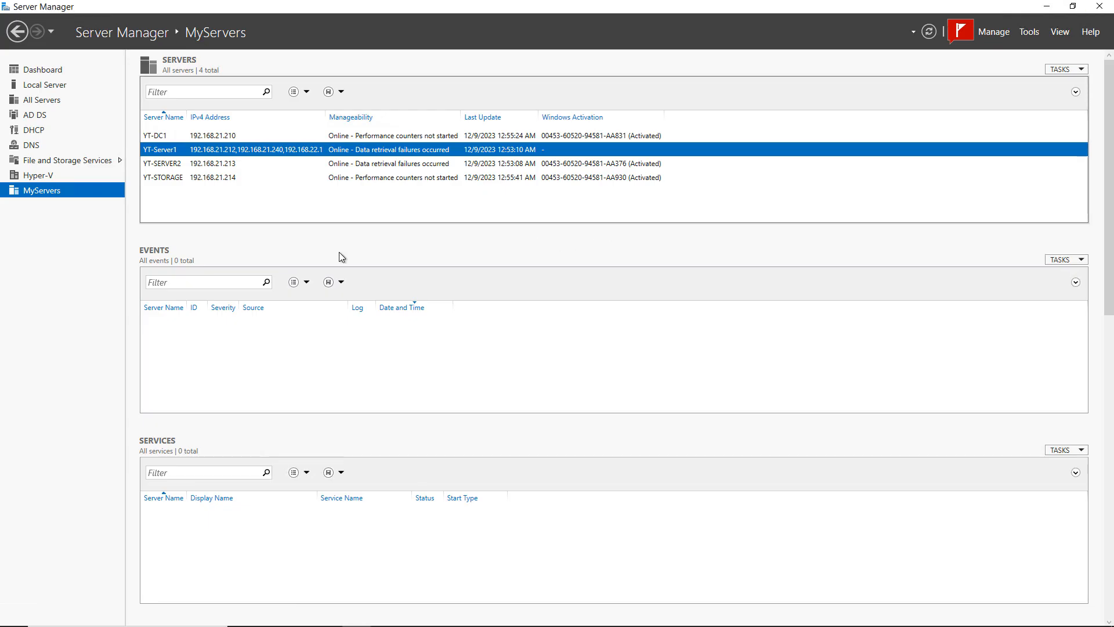
mouse_move(282, 230)
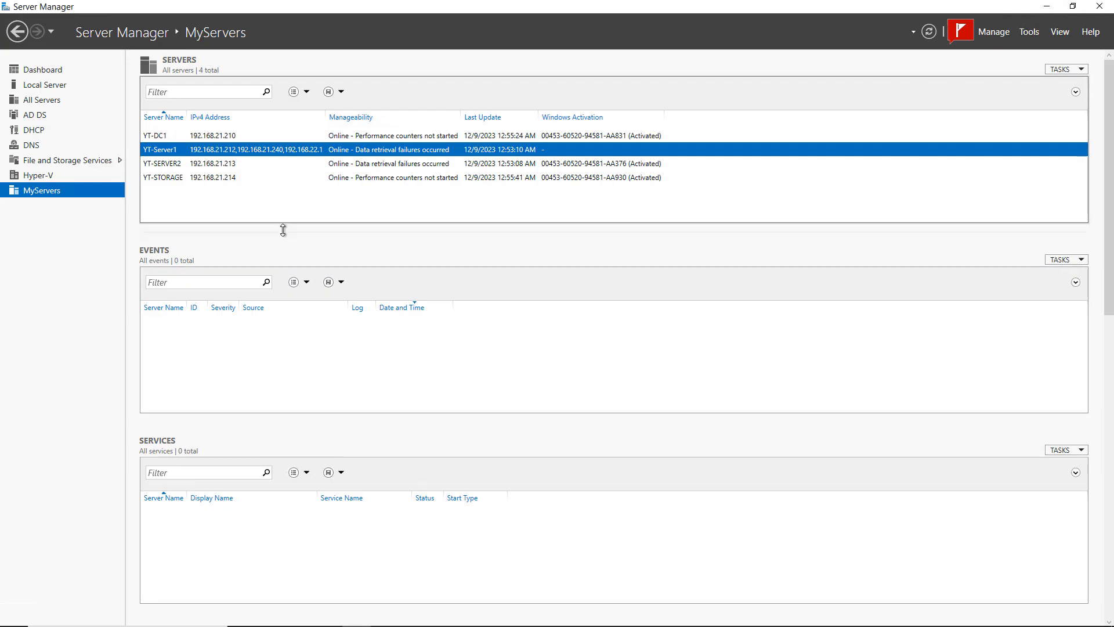
Bring up the management actions for YT-STORAGE in the MyServers list
right_click(161, 177)
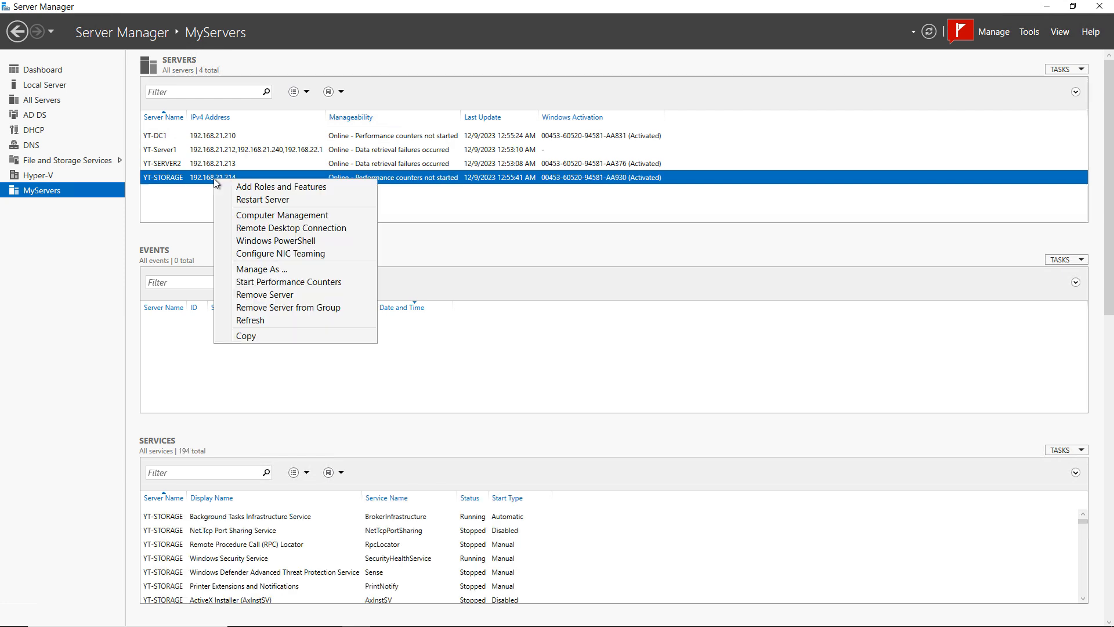
mouse_move(262, 199)
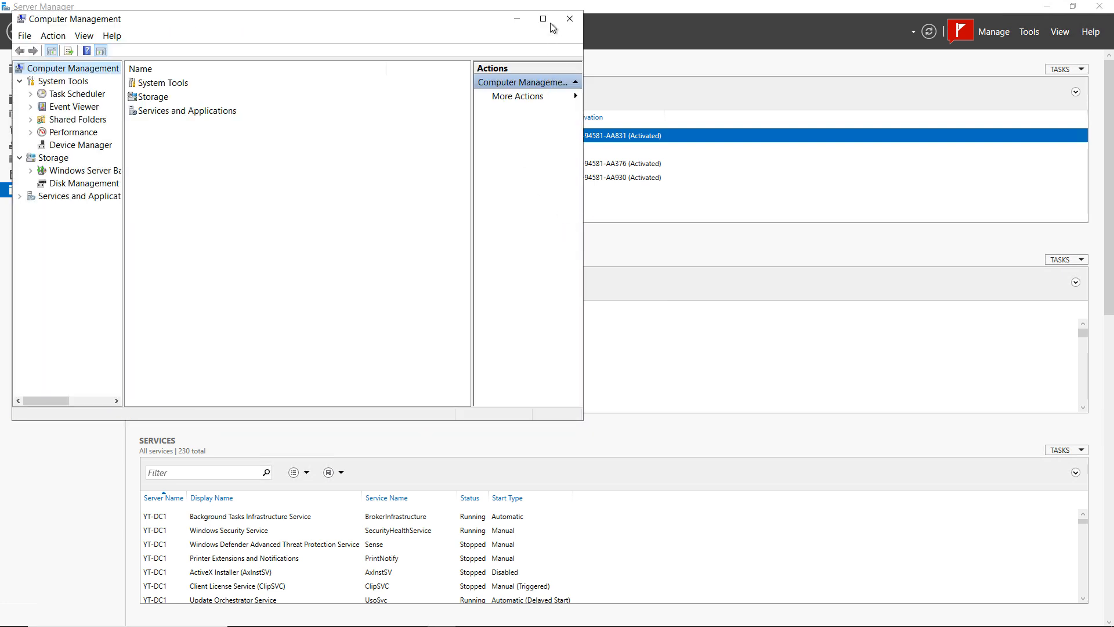
Maximize Computer Management, open Event Viewer's Application log, then select Performance
click(542, 19)
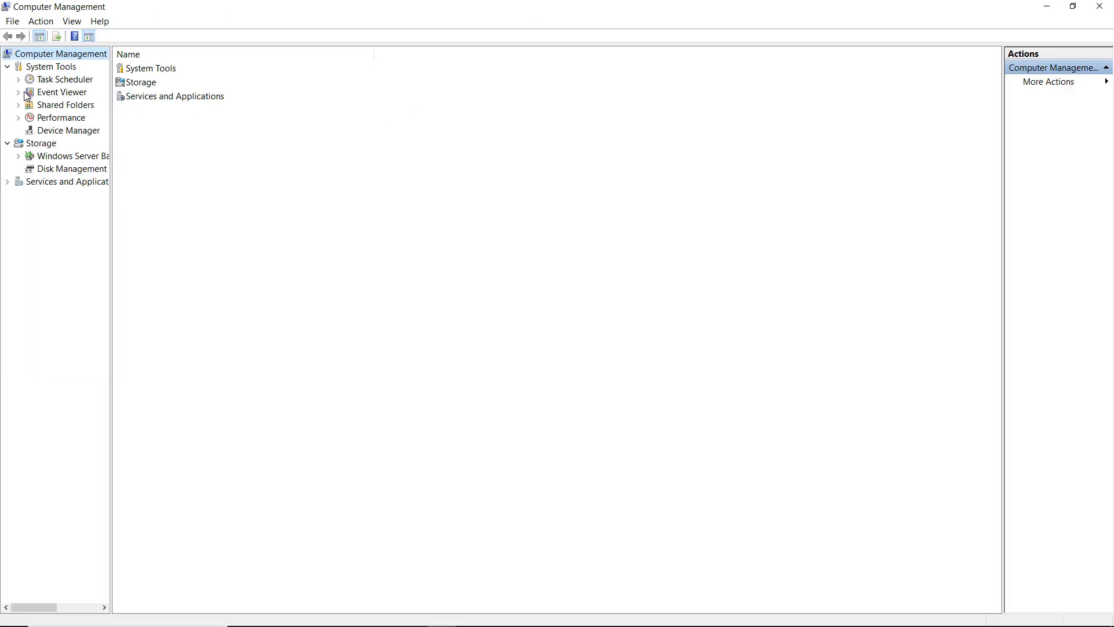
click(18, 91)
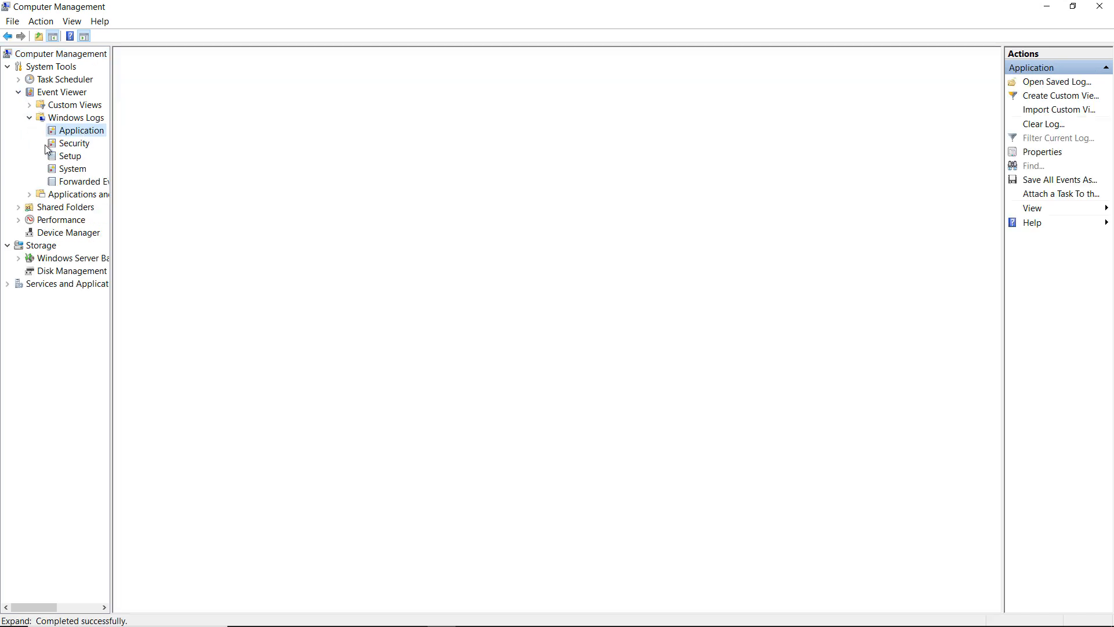
click(83, 131)
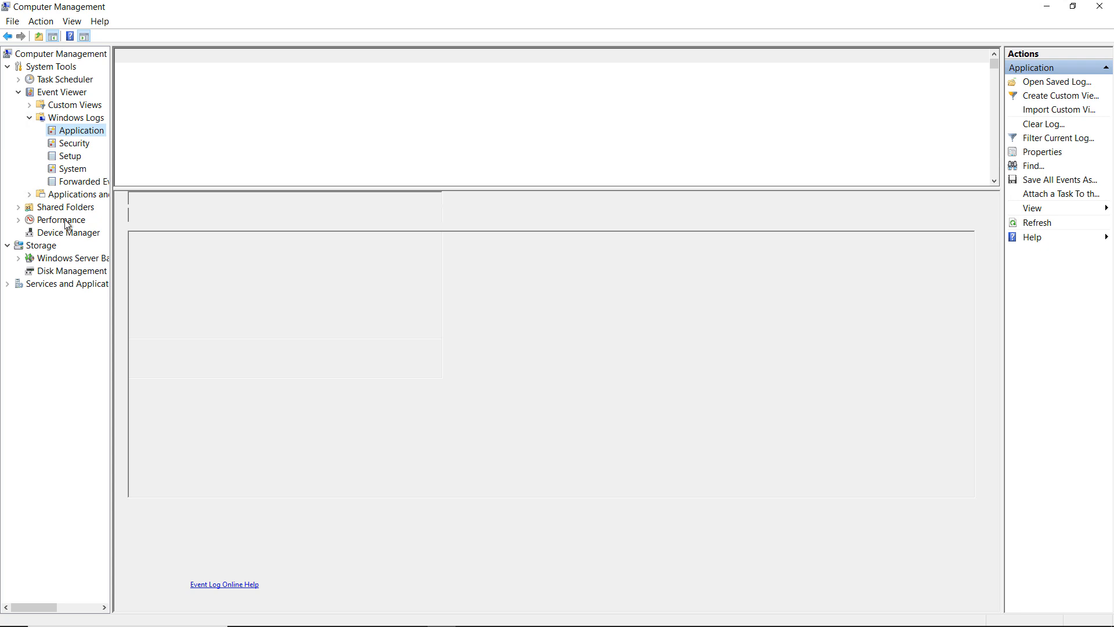
click(61, 219)
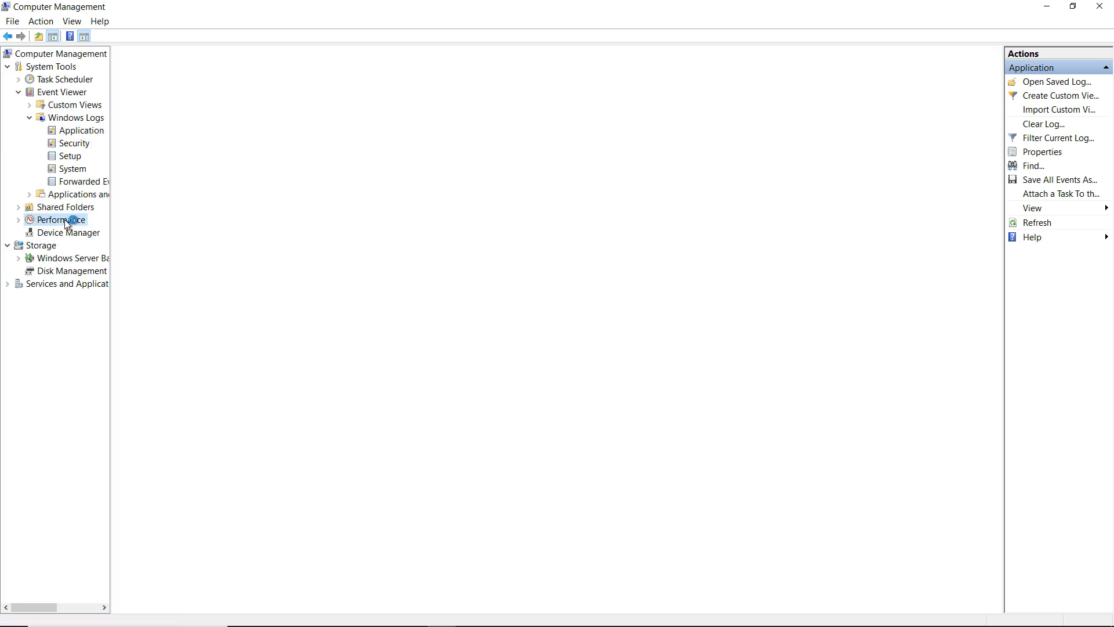
View YT-SERVER2's performance summary and live Performance Monitor graph, then show Task Scheduler
click(61, 219)
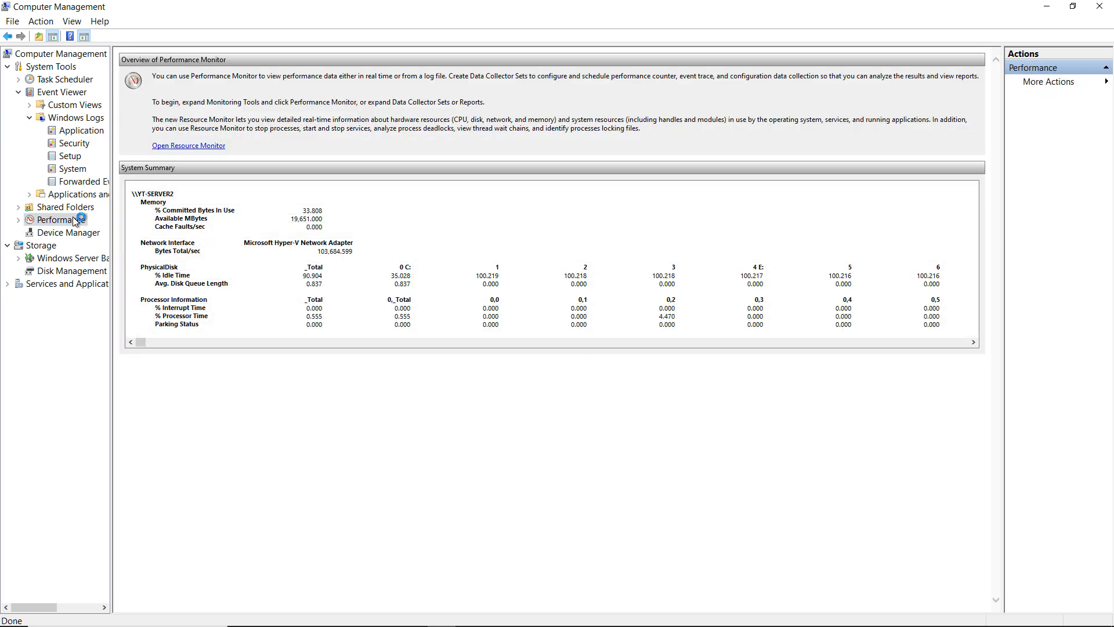
click(18, 220)
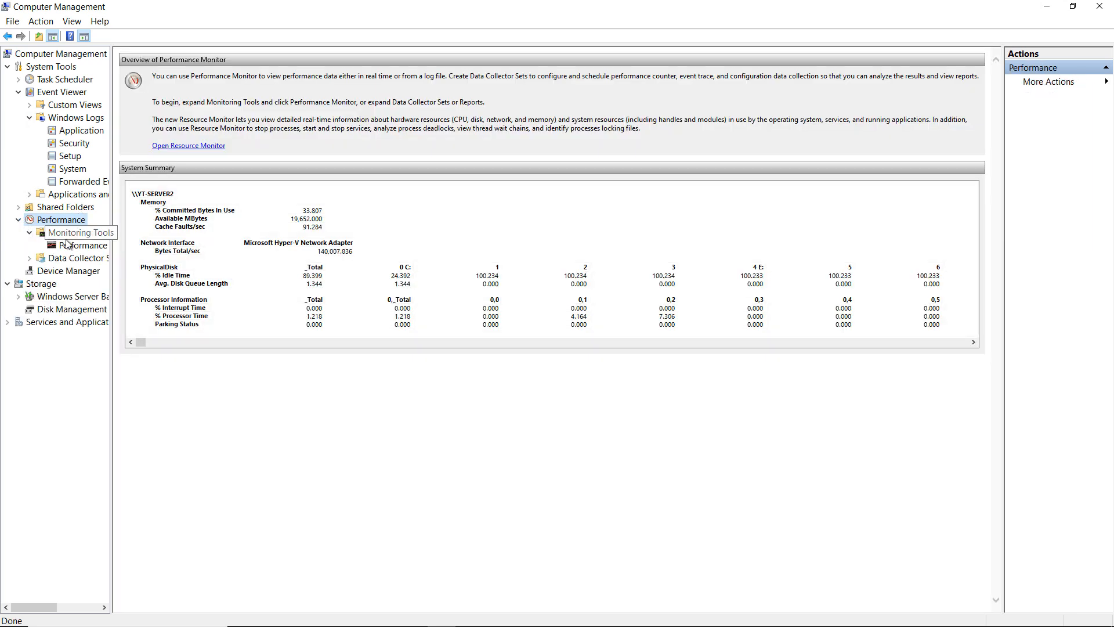
click(84, 245)
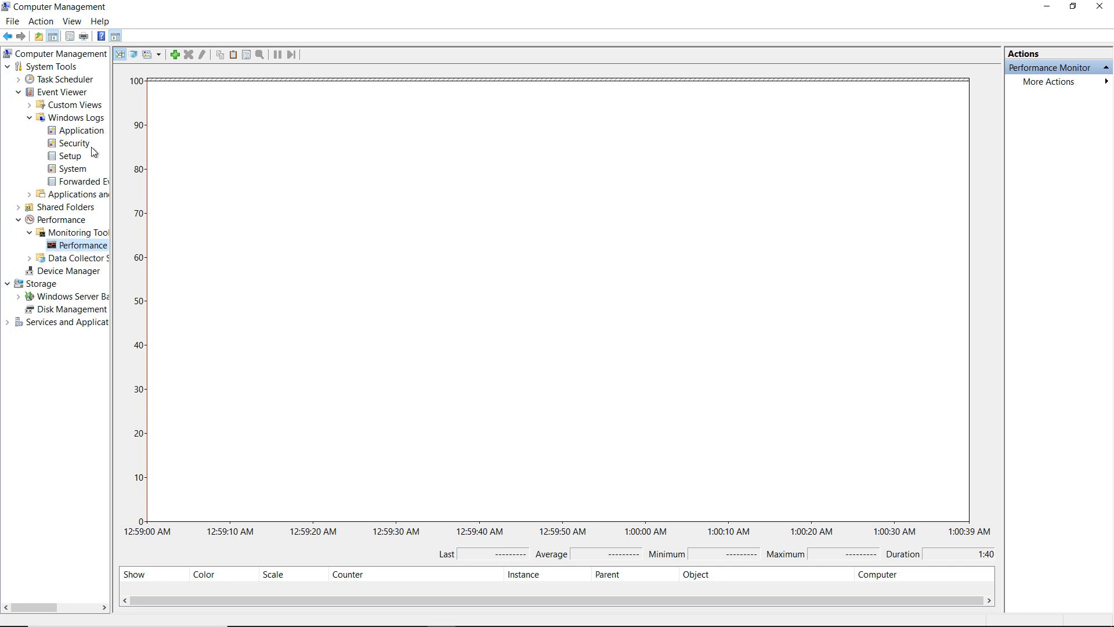
click(65, 79)
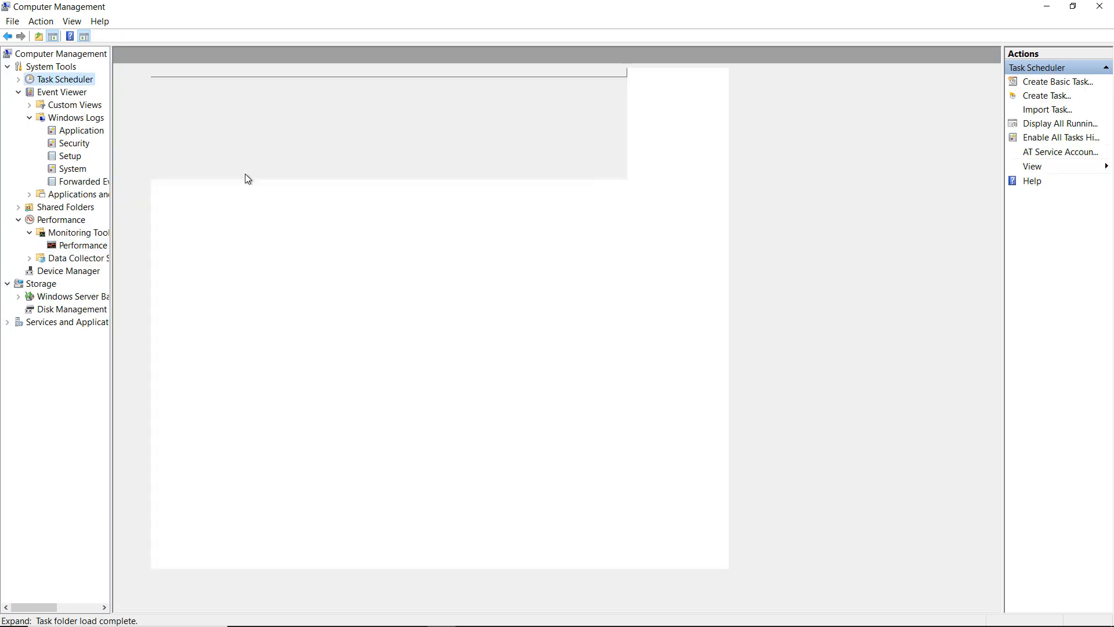
click(64, 79)
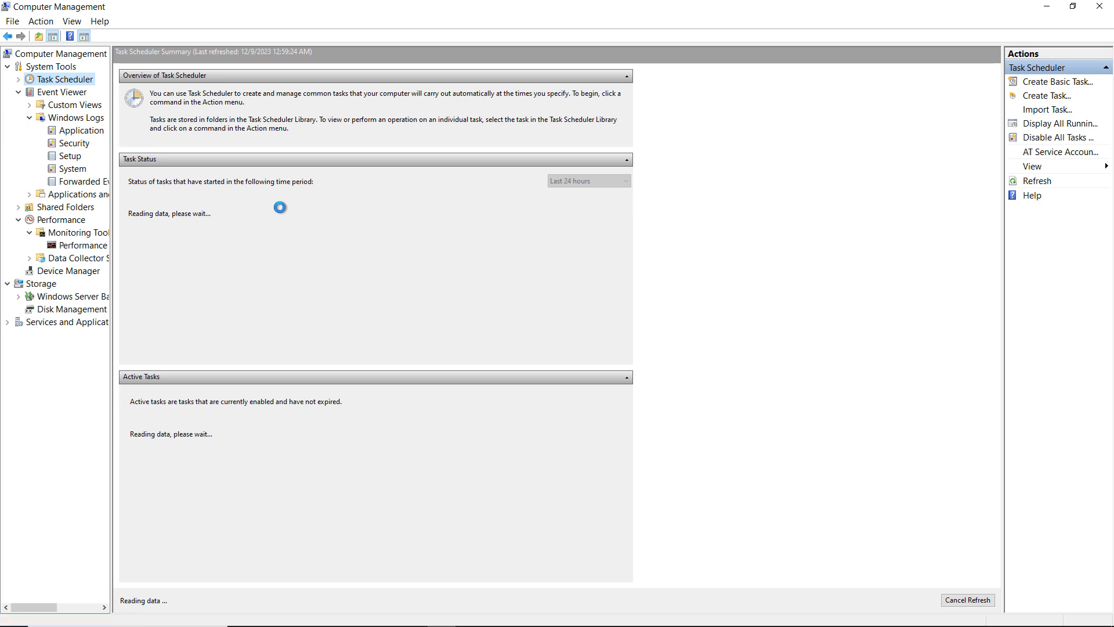